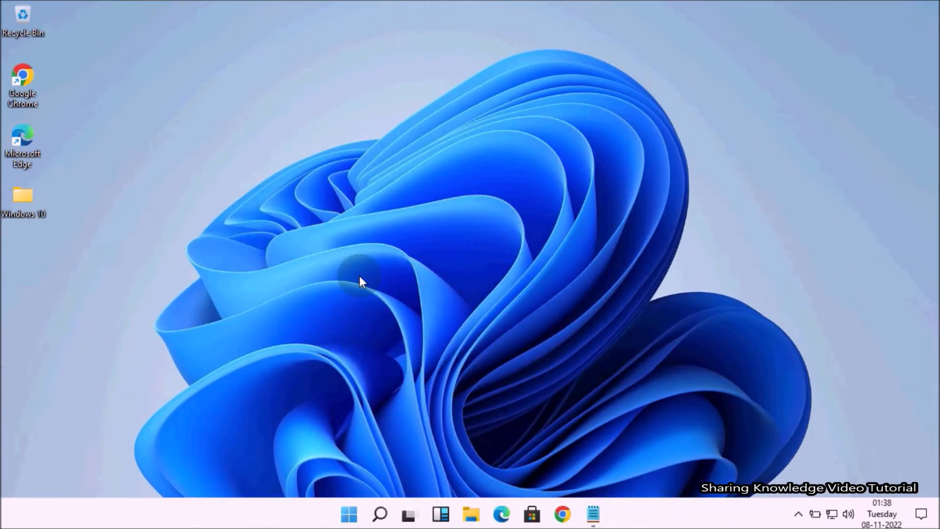
{"action": "mouse_move", "coordinate": [341, 284]}
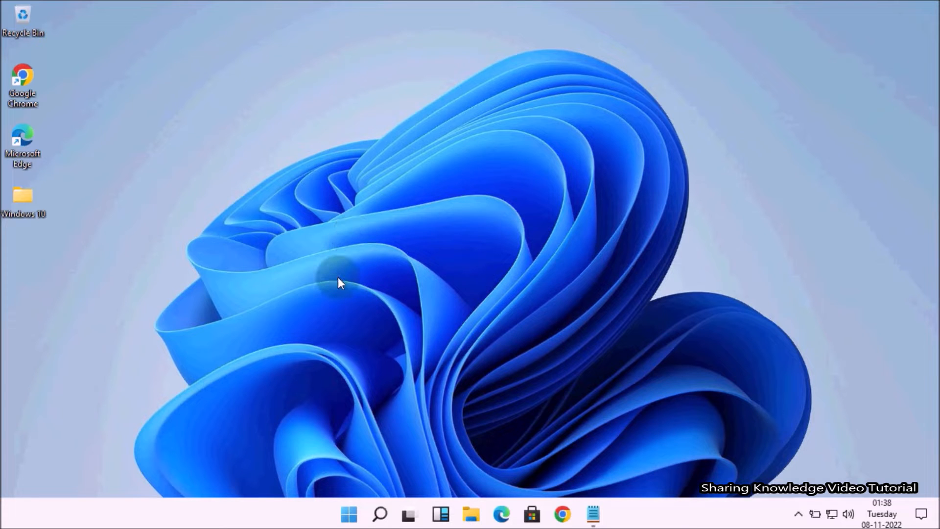
{"action": "mouse_move", "coordinate": [356, 234]}
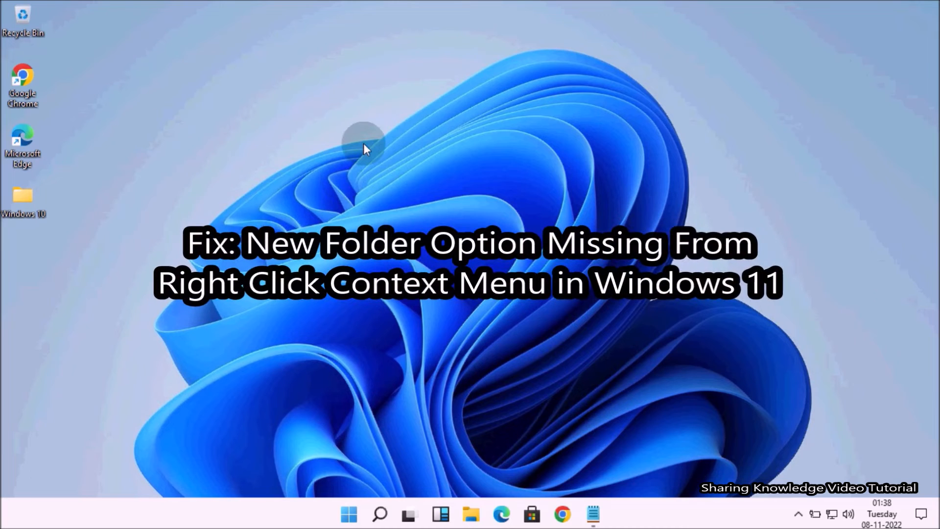
{"action": "mouse_move", "coordinate": [389, 112]}
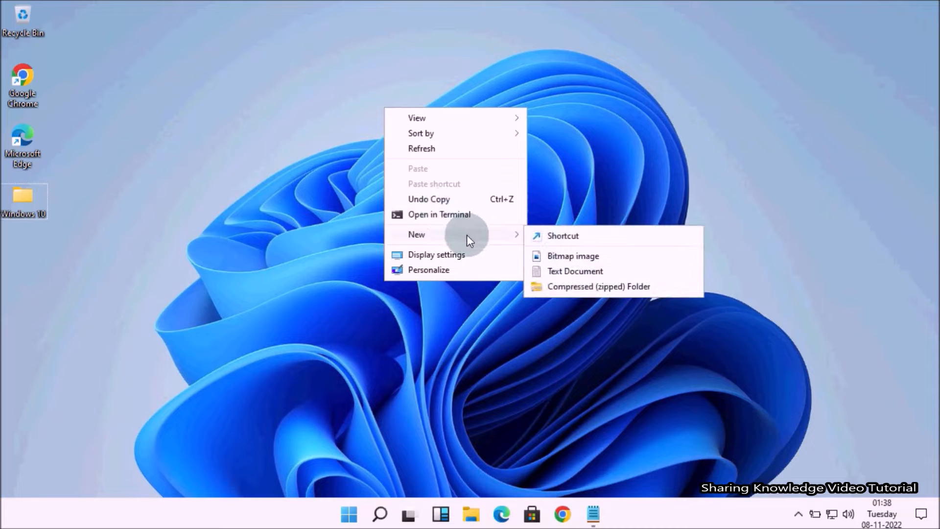
{"action": "mouse_move", "coordinate": [582, 280]}
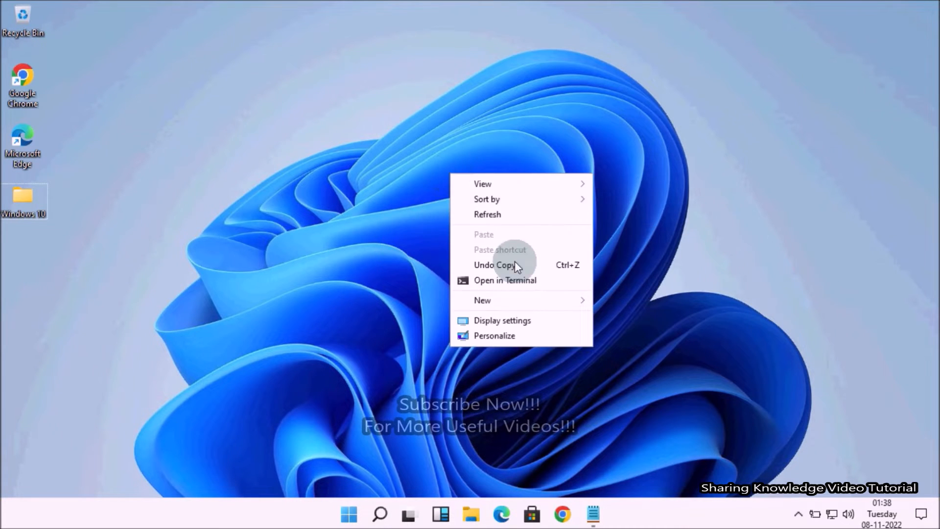
{"action": "mouse_move", "coordinate": [502, 300]}
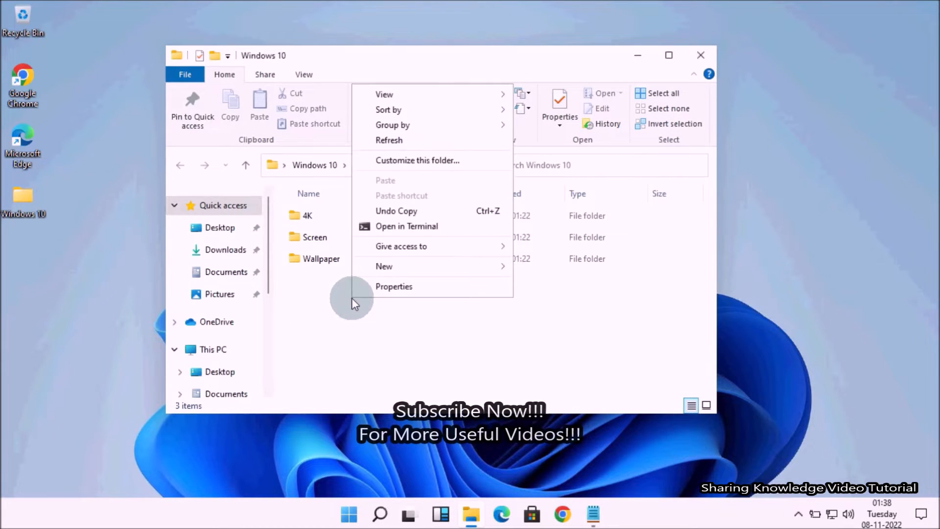
{"action": "mouse_move", "coordinate": [384, 266]}
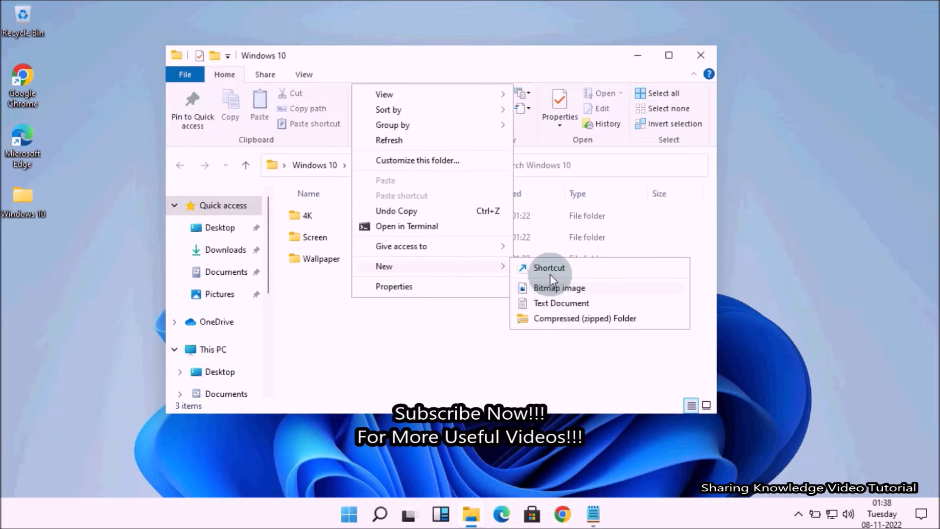
{"action": "mouse_move", "coordinate": [558, 291]}
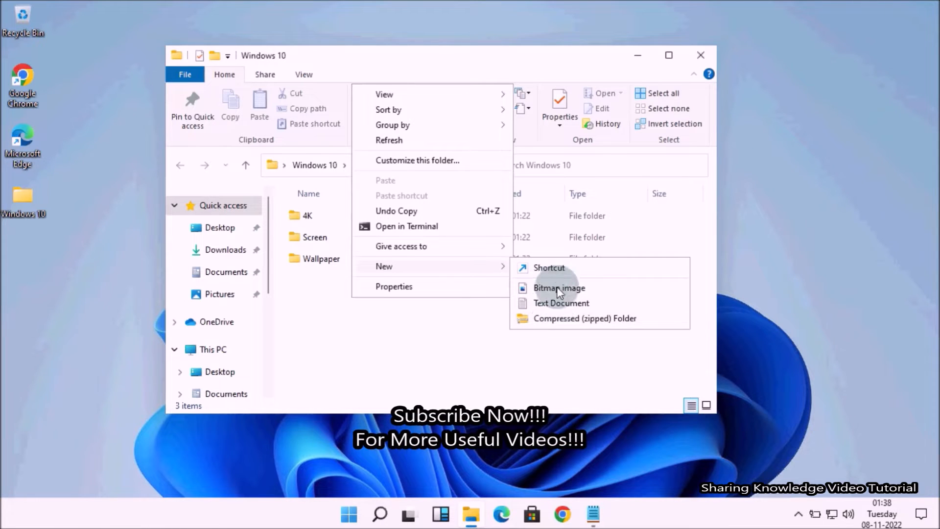
{"action": "mouse_move", "coordinate": [574, 263]}
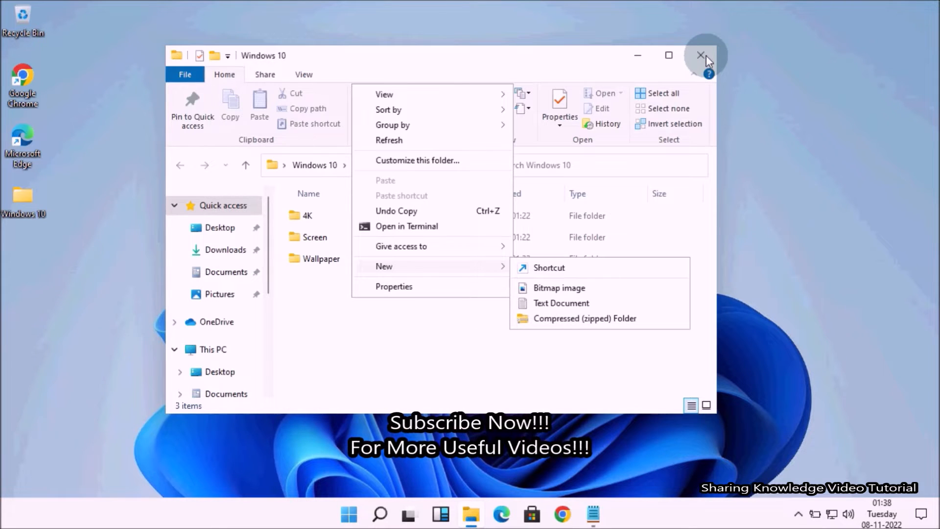
- Close the Windows 10 folder window and enter 'regedit' in the Run box
{"action": "left_click", "coordinate": [698, 55]}
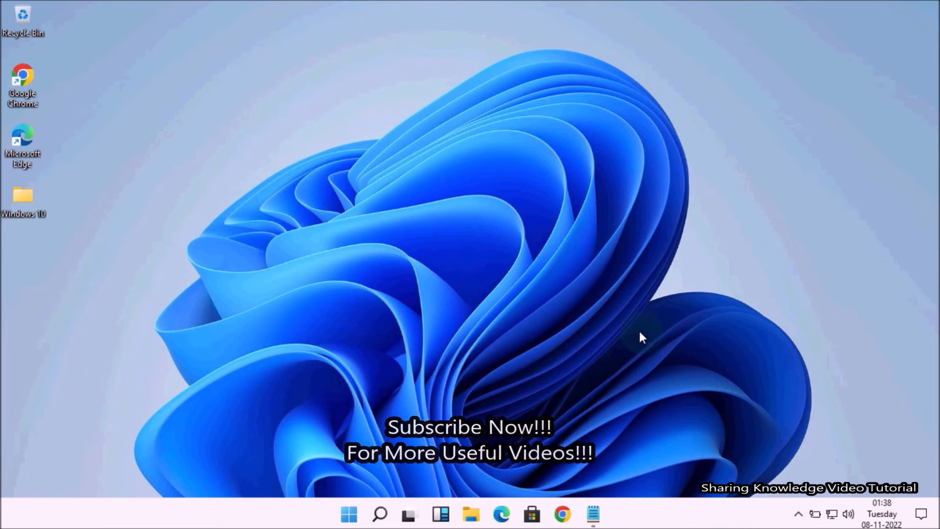
{"action": "mouse_move", "coordinate": [612, 366]}
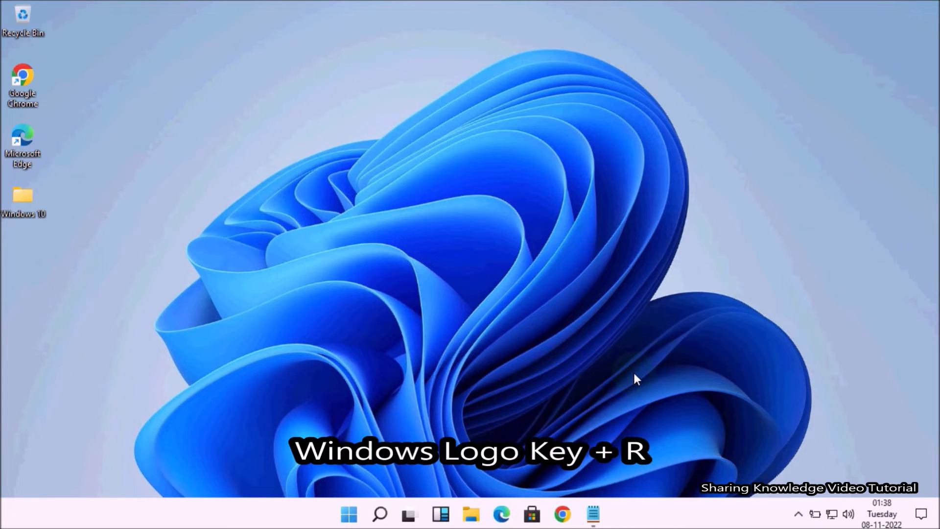
{"action": "key", "text": "Win+r"}
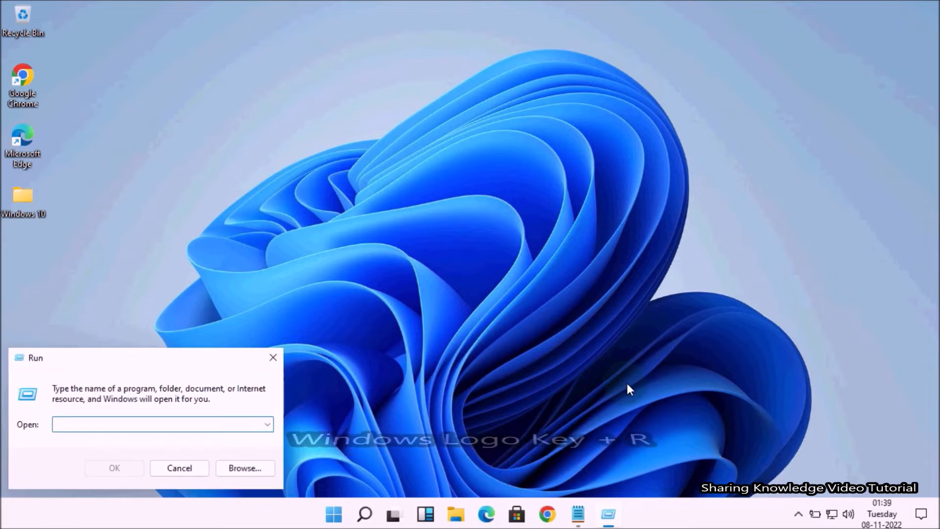
{"action": "type", "text": "rege"}
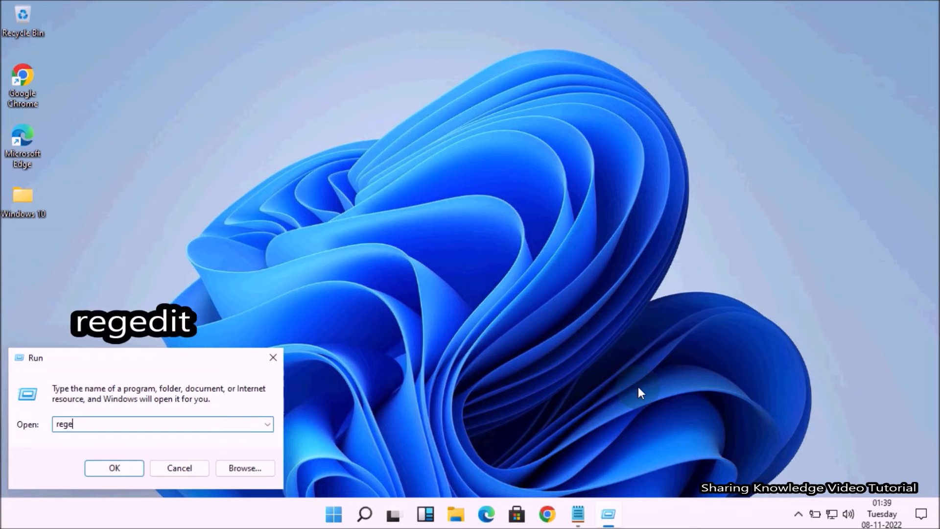
{"action": "type", "text": "dit"}
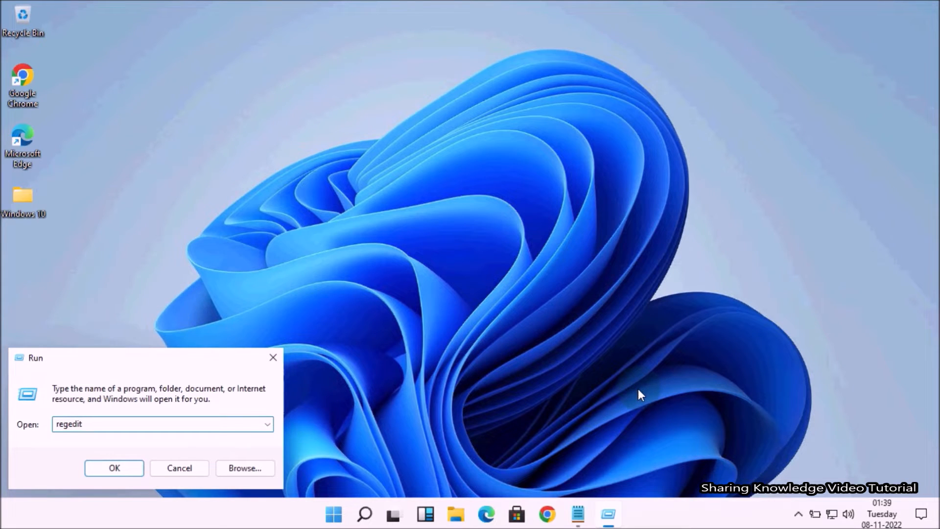
- Launch Registry Editor maximized and select the HKEY_CLASSES_ROOT\Folder key
{"action": "left_click", "coordinate": [114, 468]}
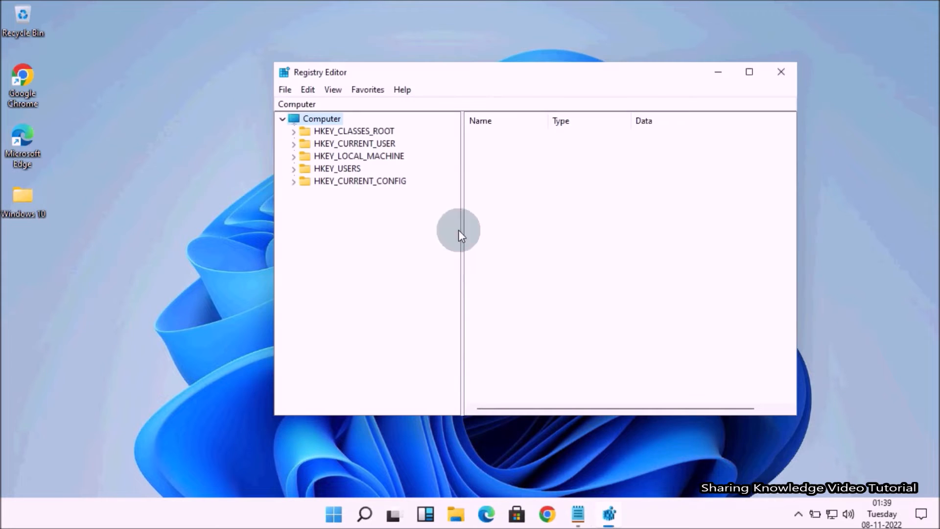
{"action": "mouse_move", "coordinate": [444, 190]}
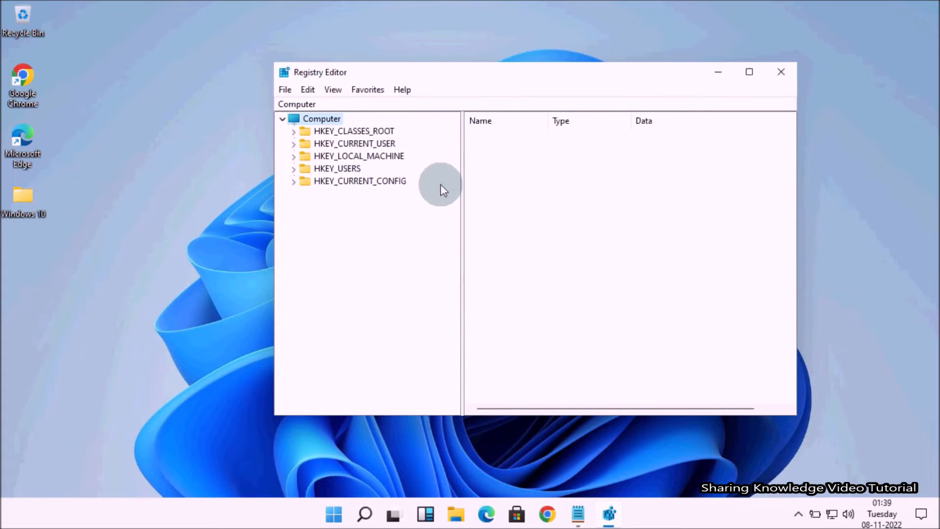
{"action": "left_click", "coordinate": [748, 72]}
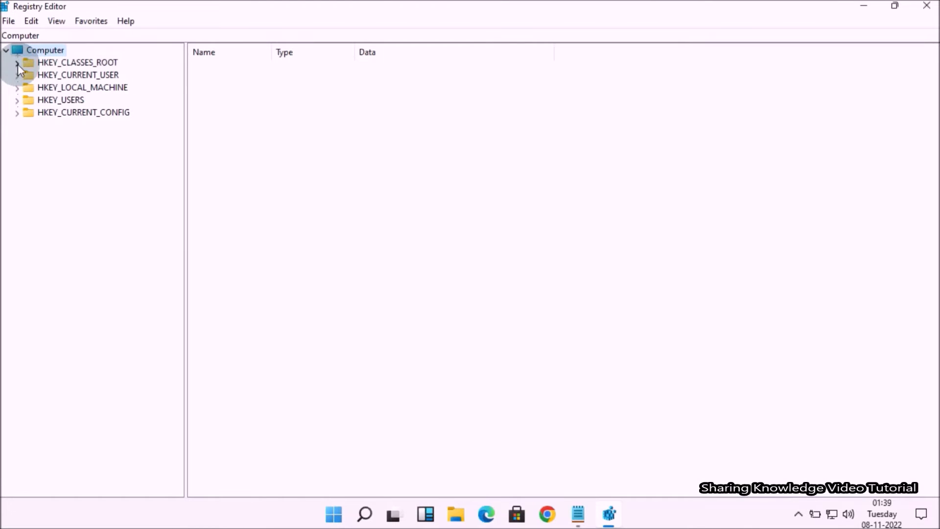
{"action": "left_click", "coordinate": [20, 65]}
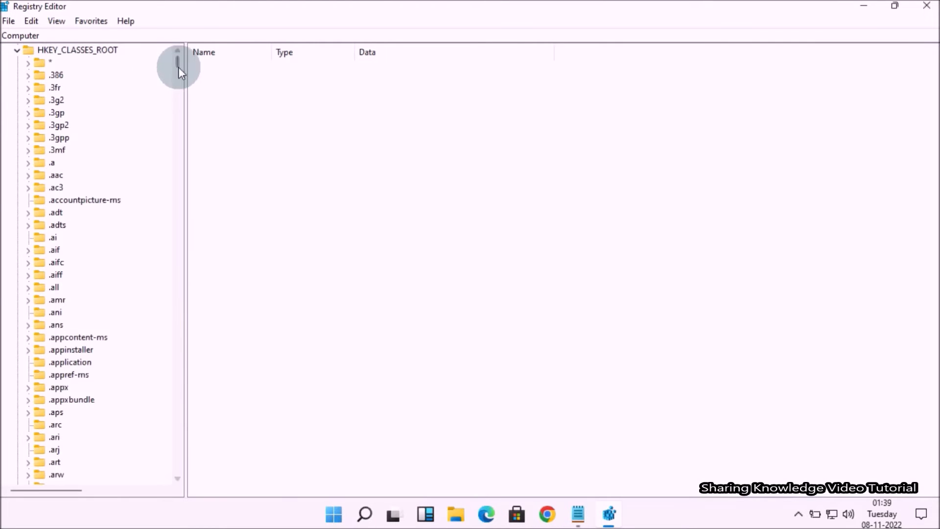
{"action": "left_click_drag", "start_coordinate": [177, 66], "coordinate": [177, 186]}
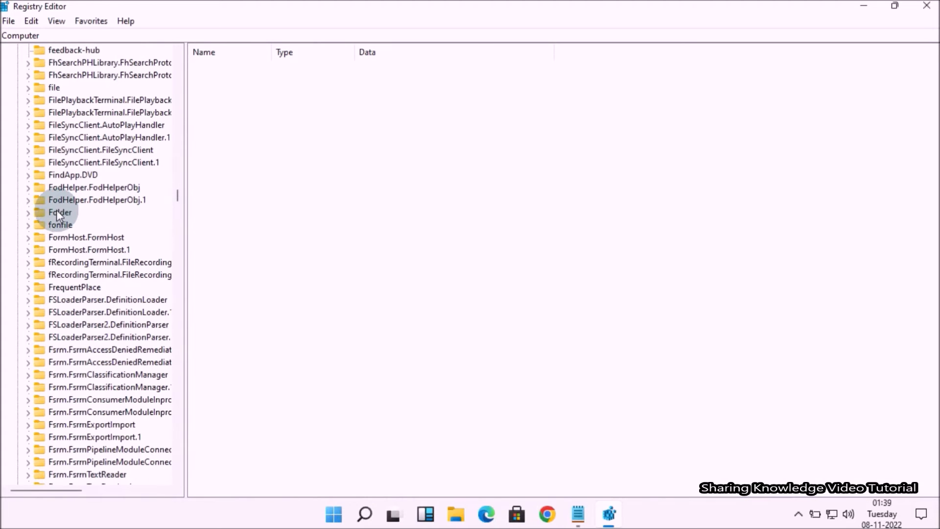
{"action": "left_click", "coordinate": [60, 211]}
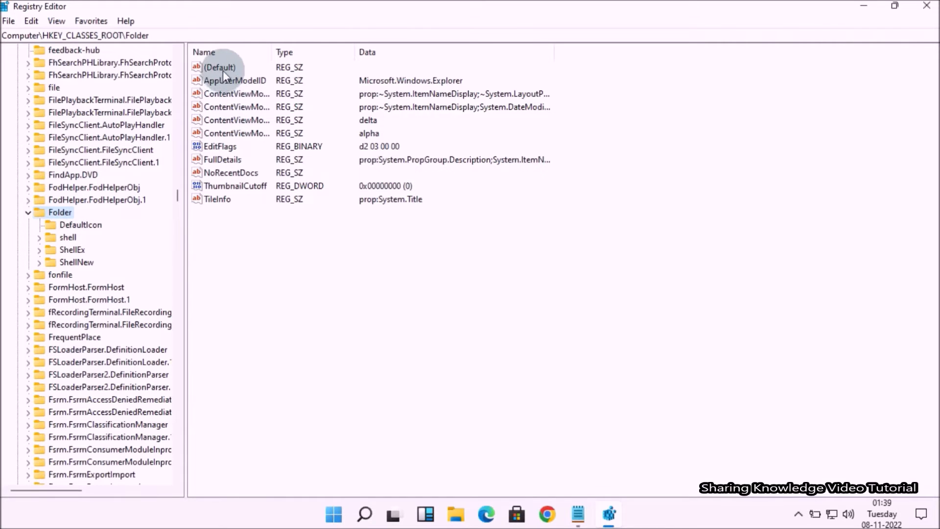
- Change the Folder key's (Default) value data to 'Folder'
{"action": "double_click", "coordinate": [223, 67]}
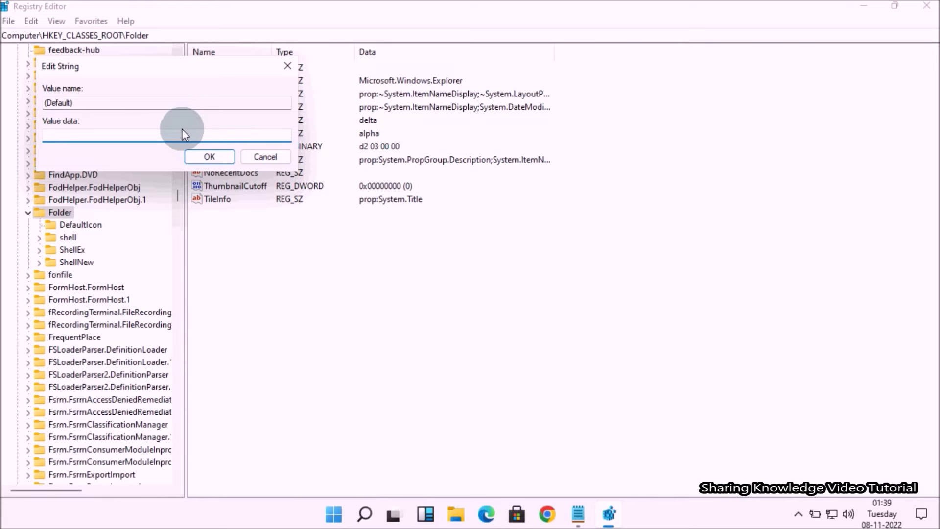
{"action": "type", "text": "Folder"}
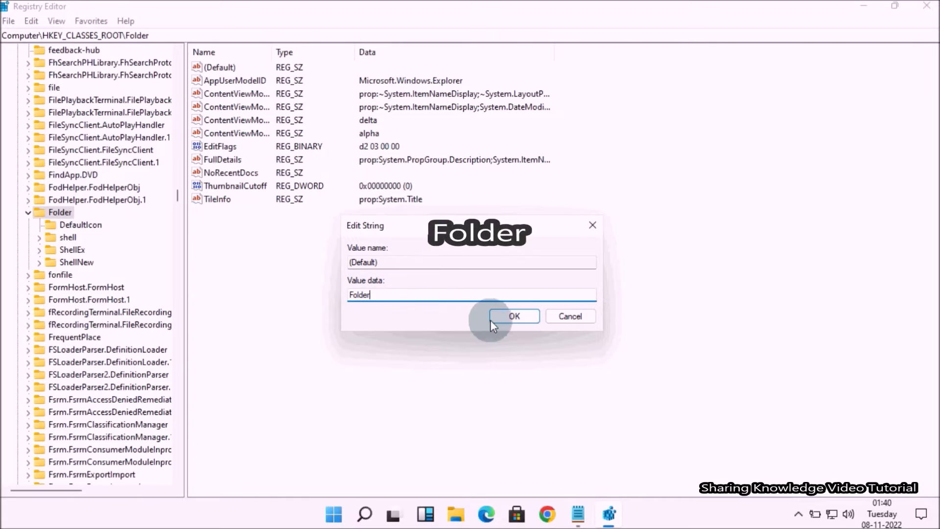
{"action": "left_click", "coordinate": [515, 316]}
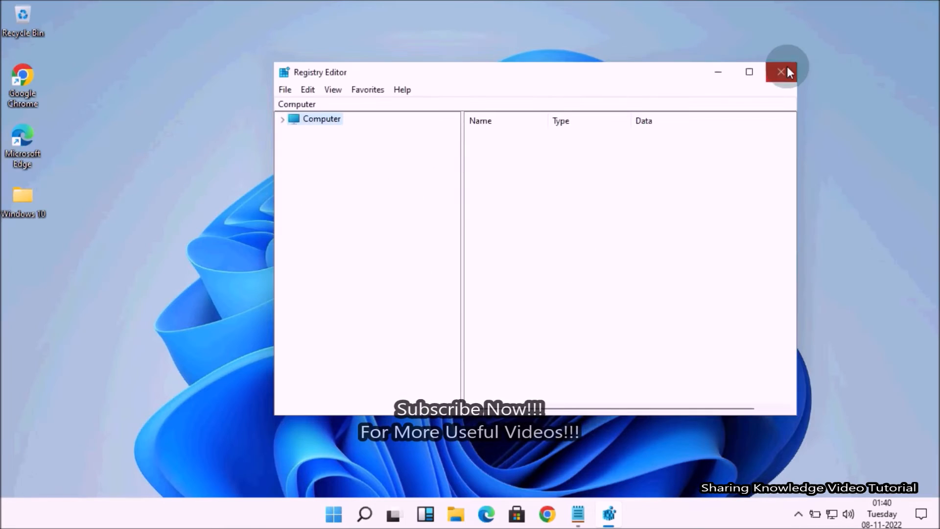
- Close Registry Editor, create a desktop folder via New > Folder, and close its window
{"action": "left_click", "coordinate": [780, 72]}
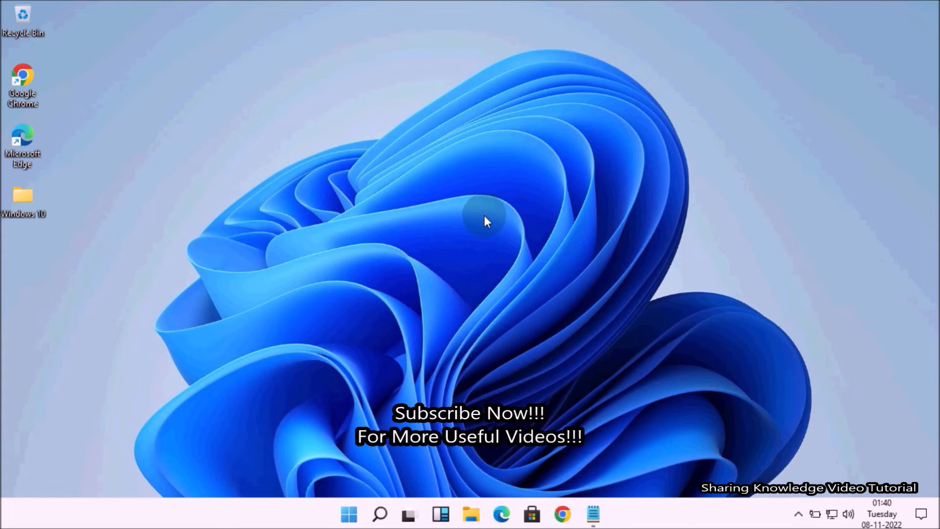
{"action": "right_click", "coordinate": [488, 222]}
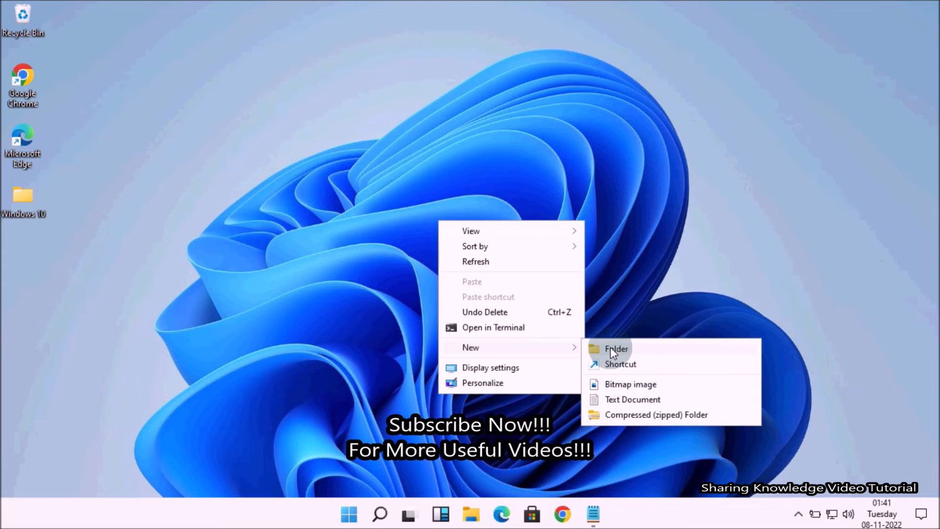
{"action": "left_click", "coordinate": [616, 348]}
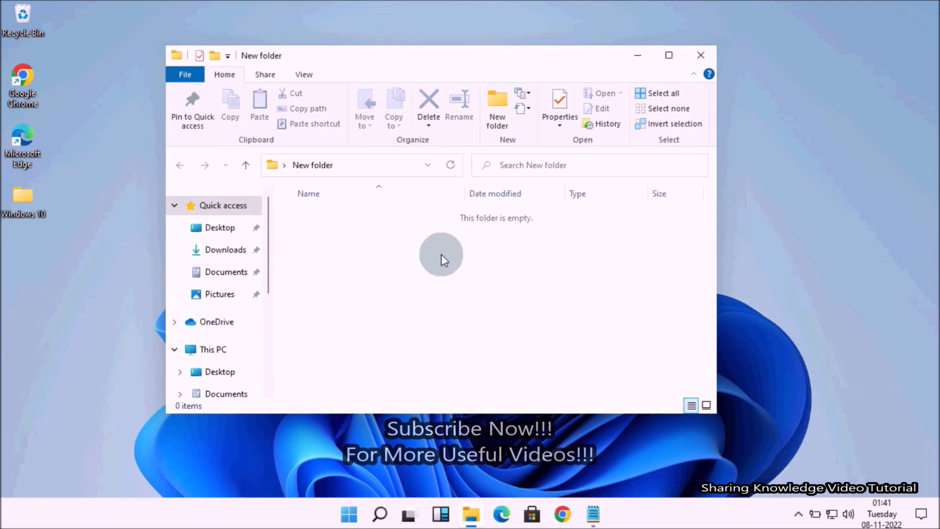
{"action": "left_click", "coordinate": [701, 55]}
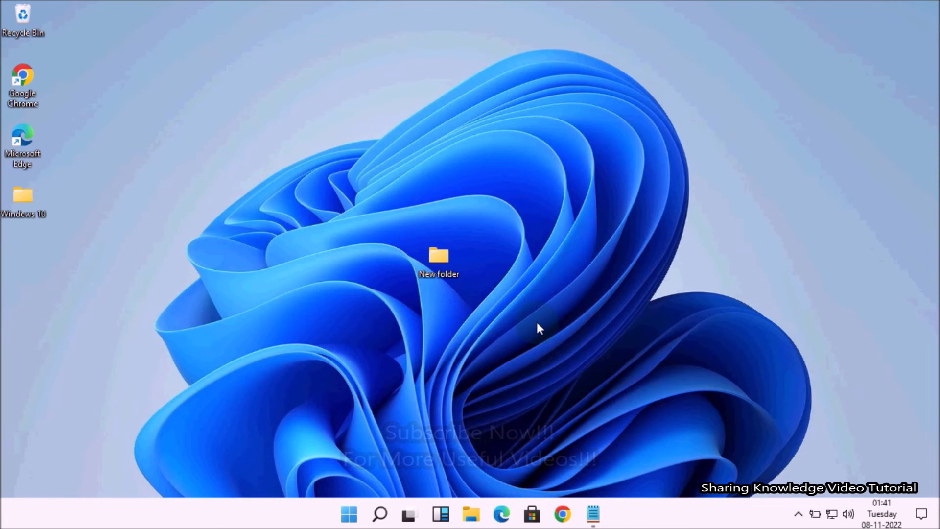